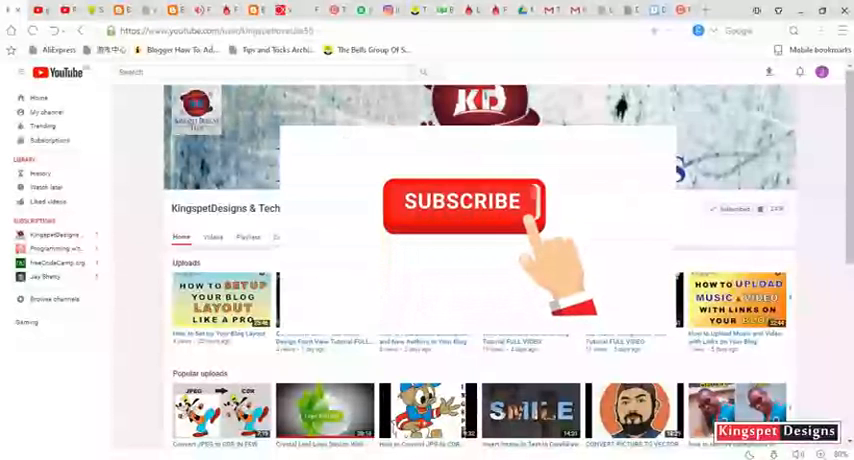
- Select the black QR code and zoom To Page so the whole page is visible
left_click(462, 200)
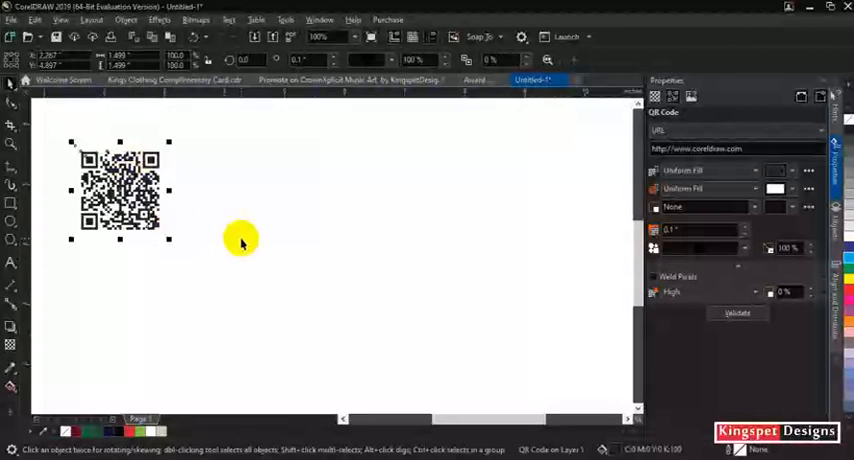
mouse_move(122, 178)
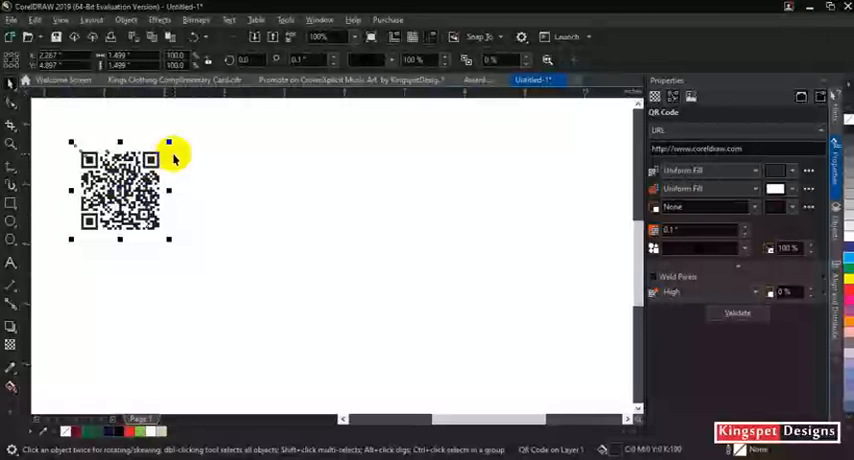
mouse_move(200, 144)
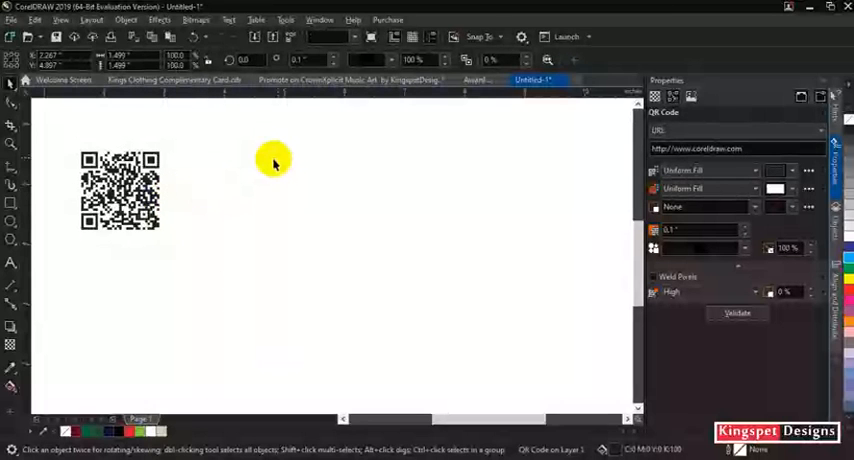
left_click(120, 200)
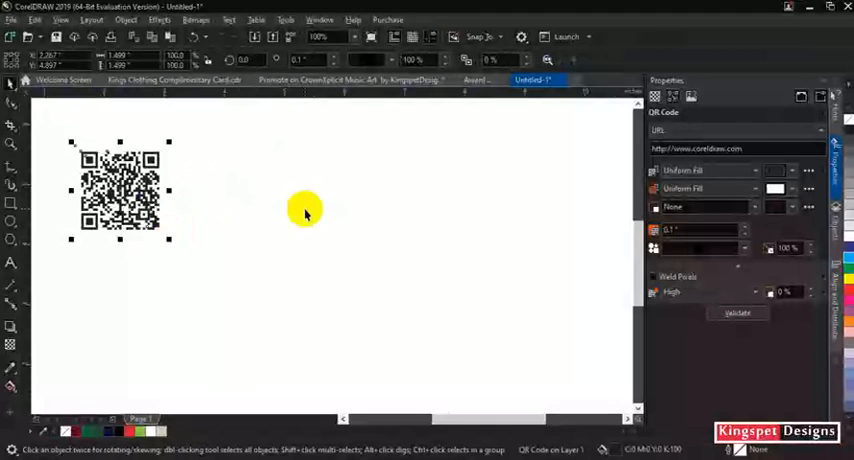
left_click(348, 36)
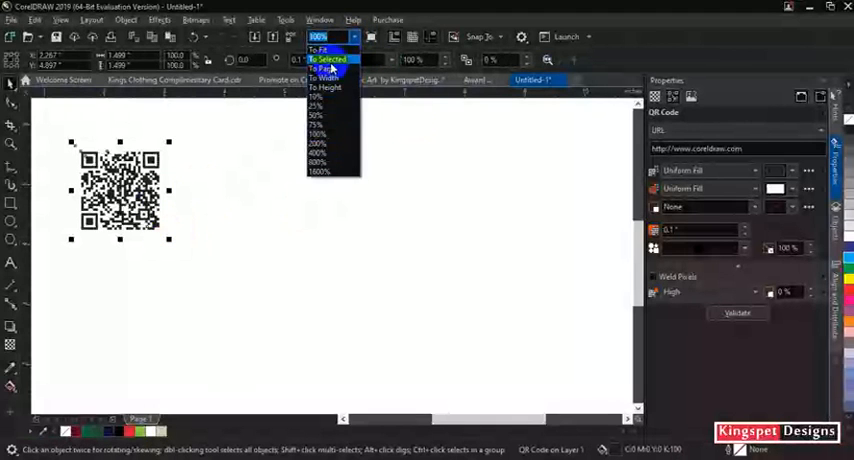
left_click(324, 58)
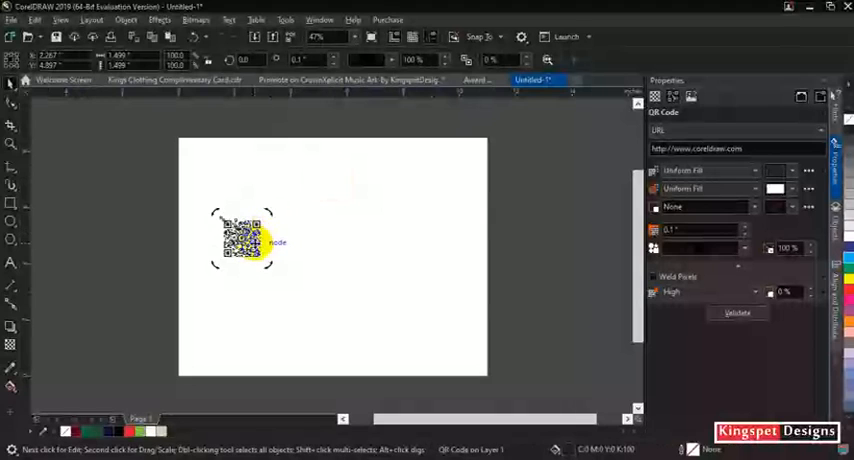
- Delete the old QR code and go to Object > Insert for a new one
left_click(240, 240)
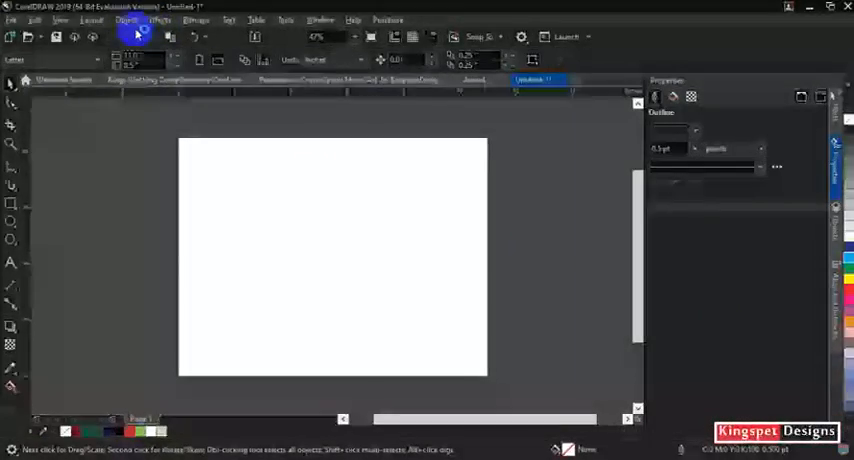
left_click(128, 20)
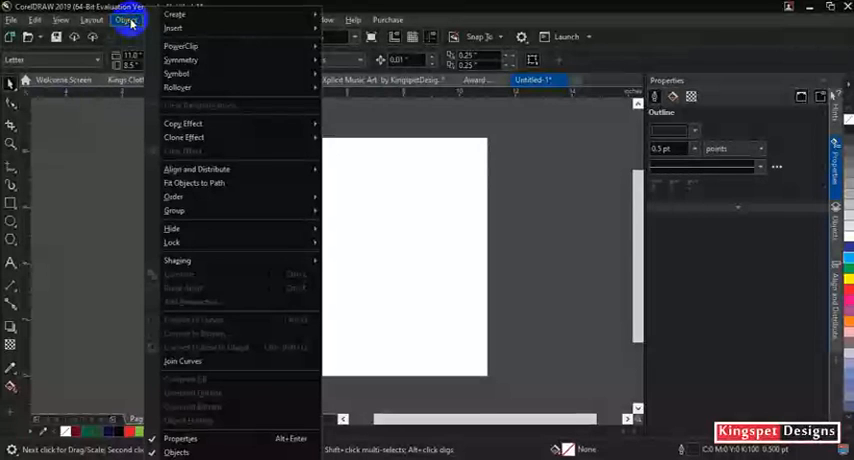
mouse_move(180, 32)
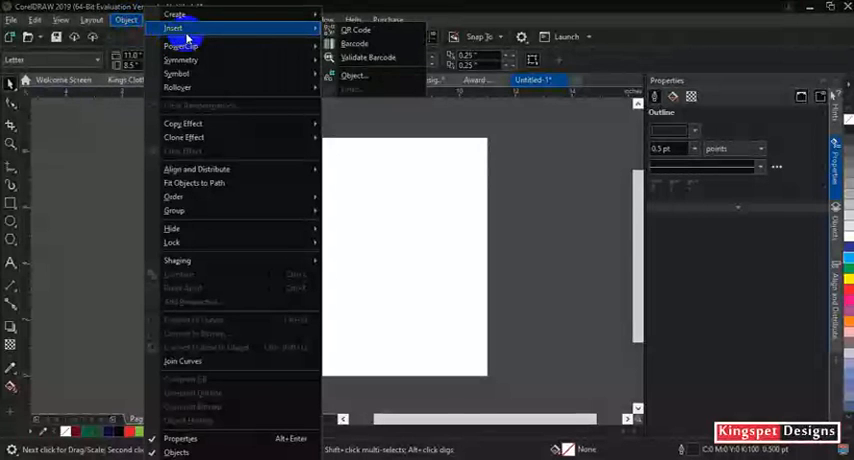
mouse_move(372, 44)
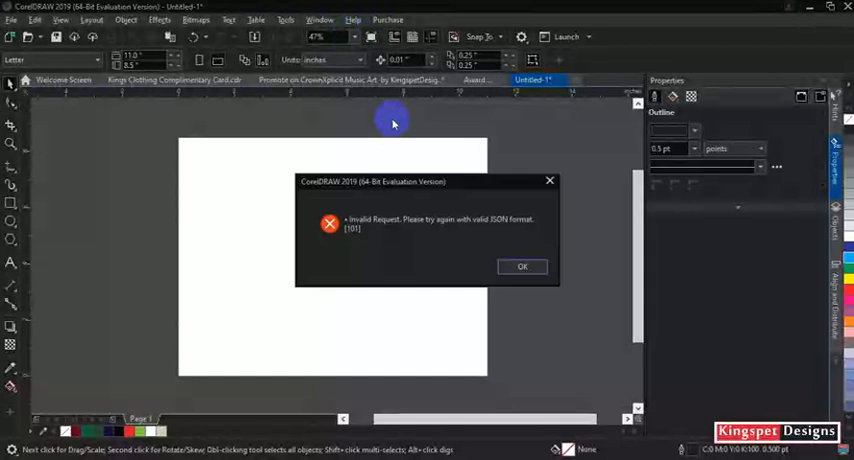
mouse_move(348, 228)
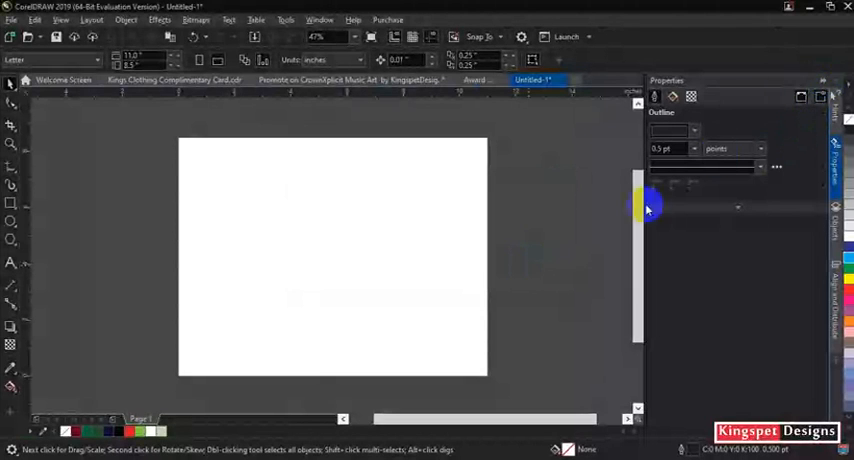
- Insert a new QR code and keep URL as its content type in Properties
left_click(188, 18)
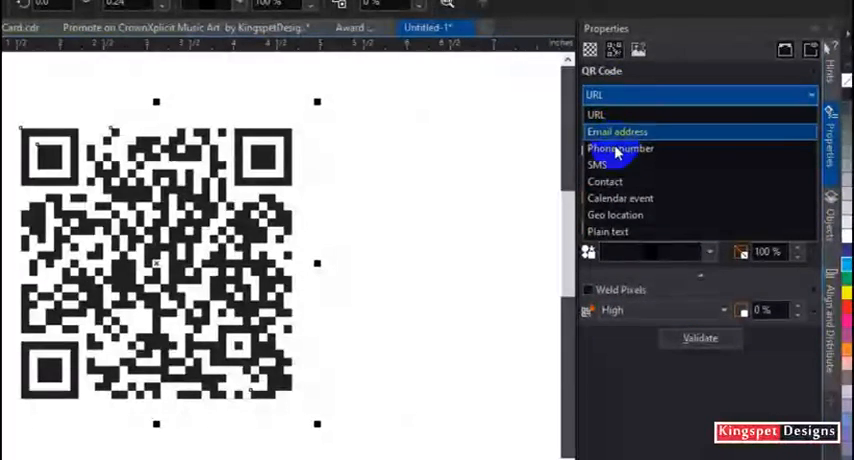
mouse_move(620, 180)
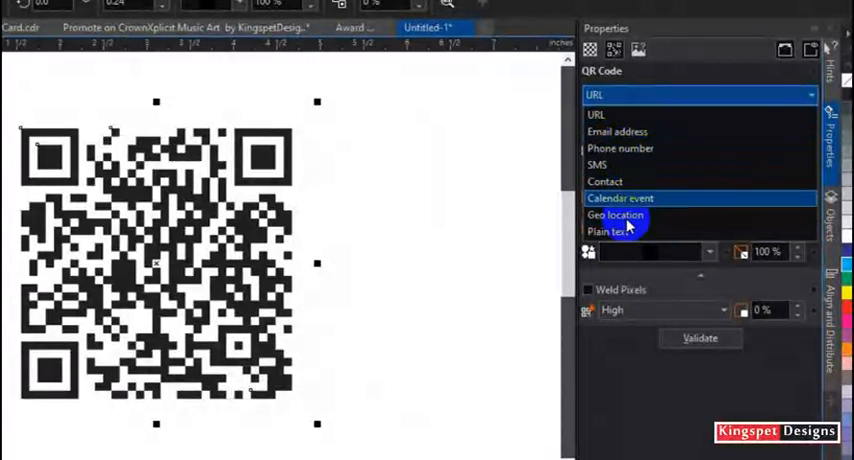
mouse_move(618, 132)
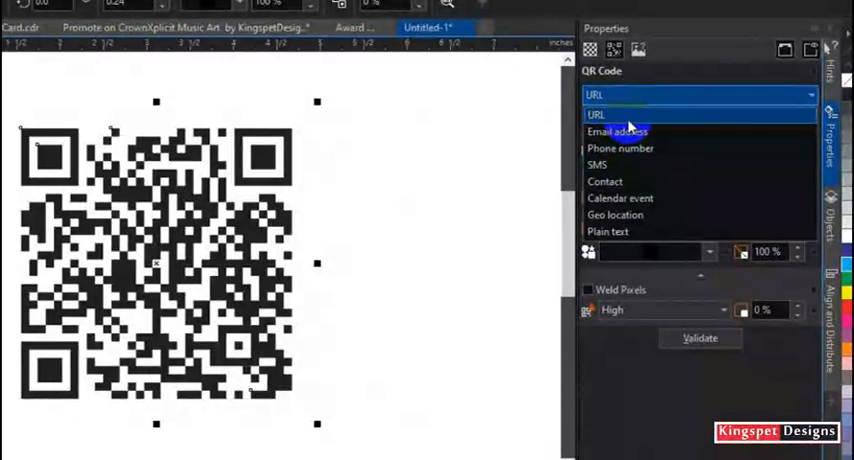
left_click(598, 114)
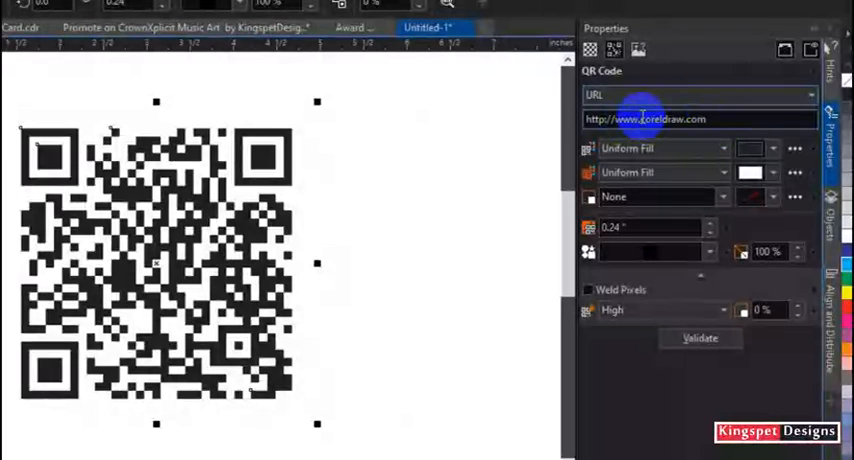
triple_click(644, 120)
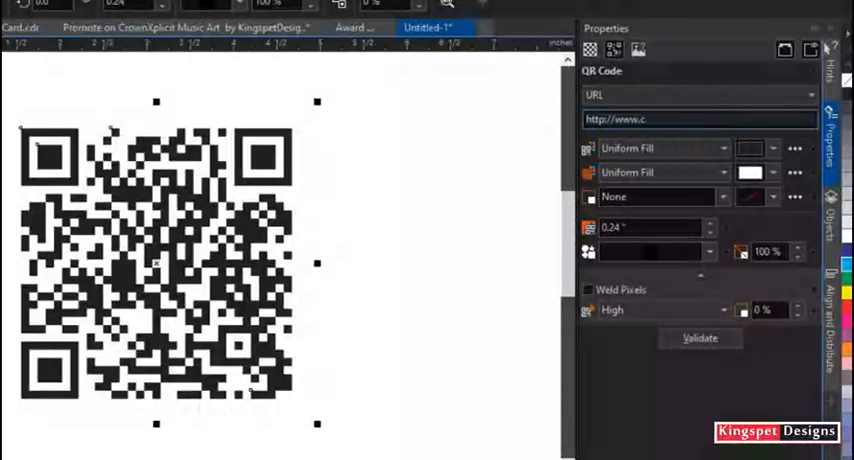
type("rownxplicit.com")
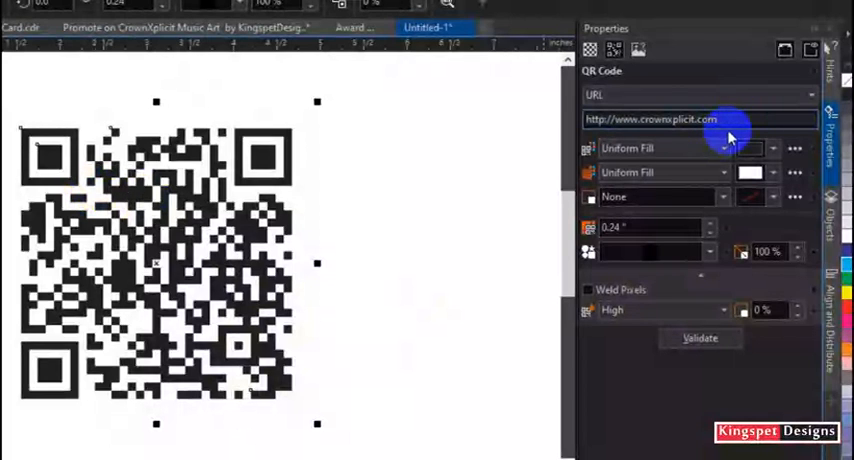
left_click(732, 120)
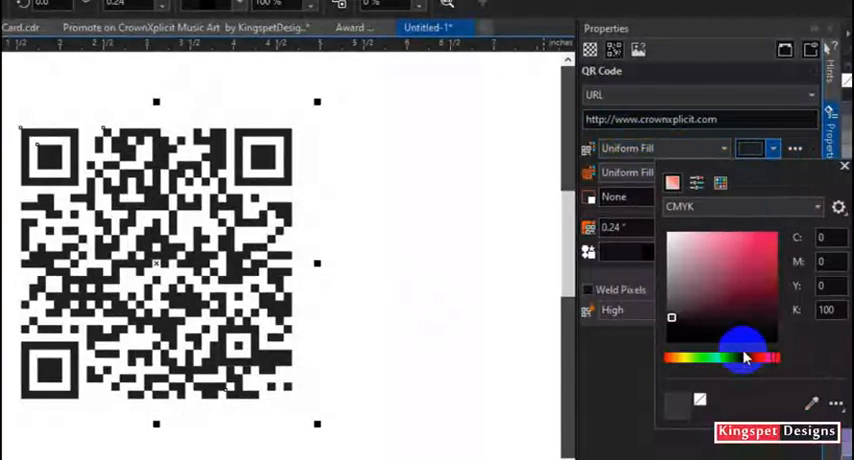
- Change the QR code pattern's Uniform Fill from black to a dark blue CMYK colour
left_click(768, 280)
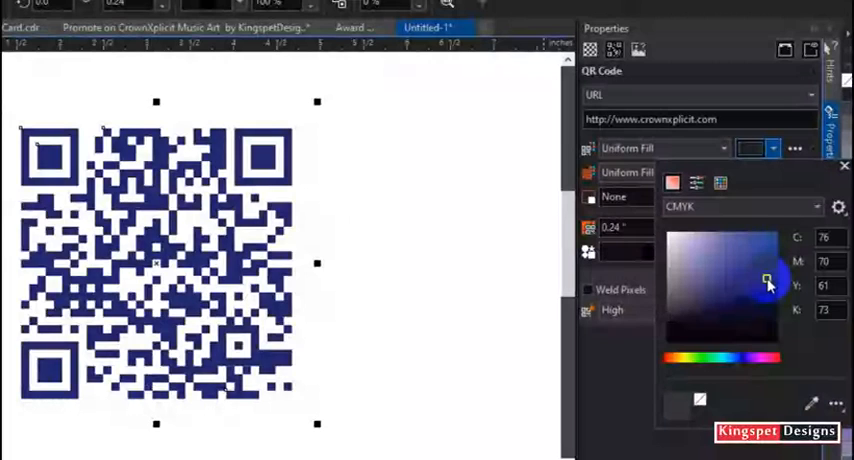
left_click(764, 284)
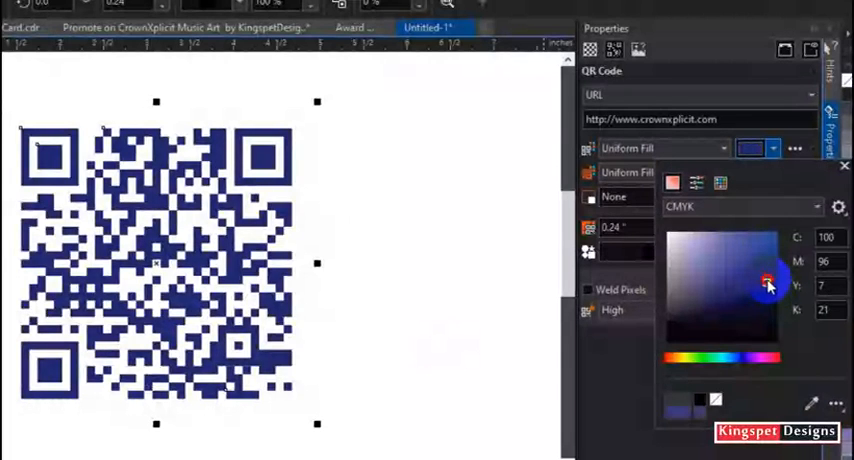
left_click_drag(768, 284, 768, 358)
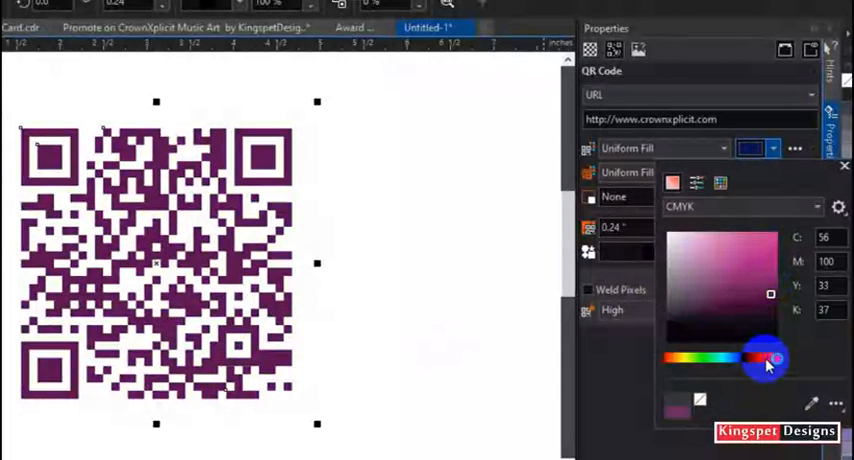
left_click_drag(768, 358, 736, 358)
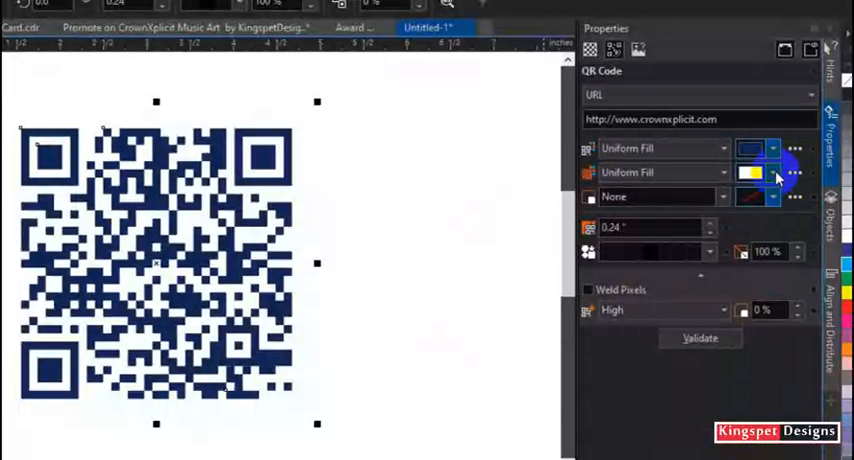
- Set the QR code background fill to a pale cream/off-white after trying red and beige
left_click(752, 172)
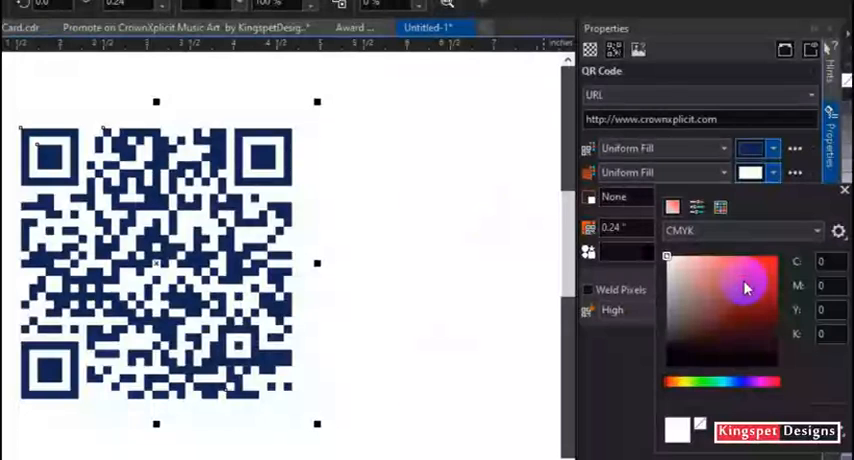
left_click(744, 288)
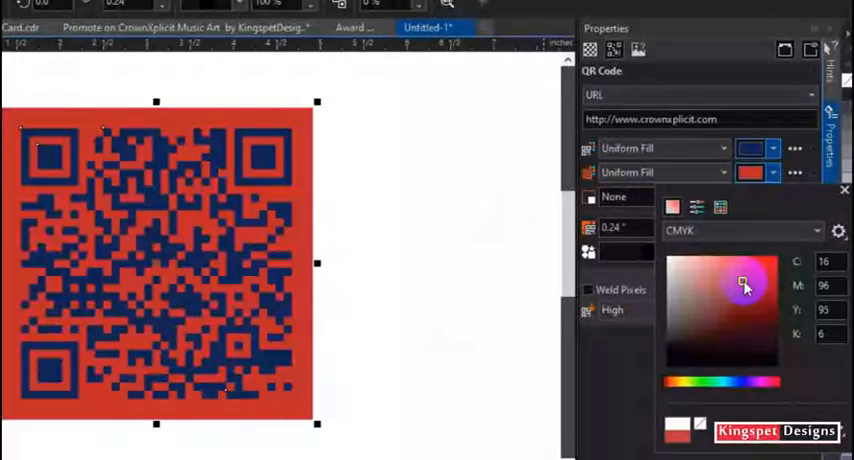
left_click(700, 284)
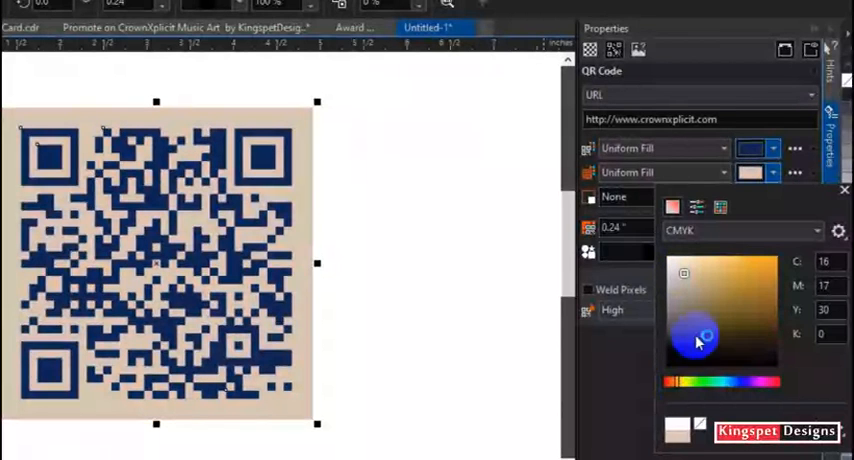
left_click(680, 268)
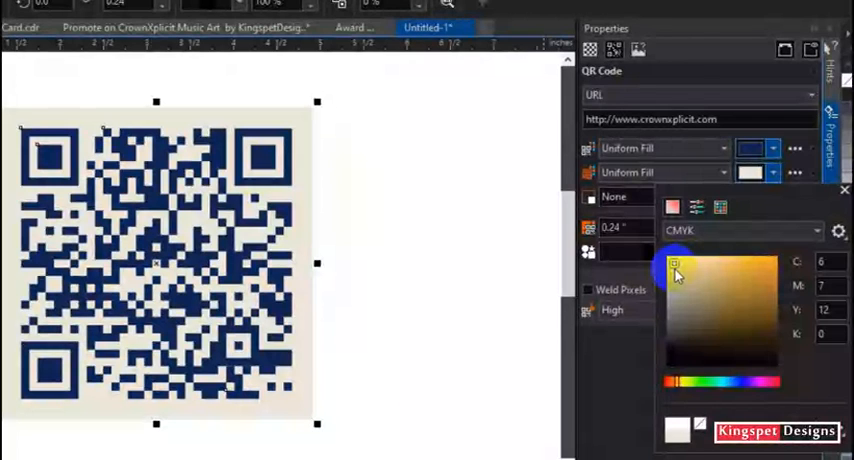
mouse_move(500, 272)
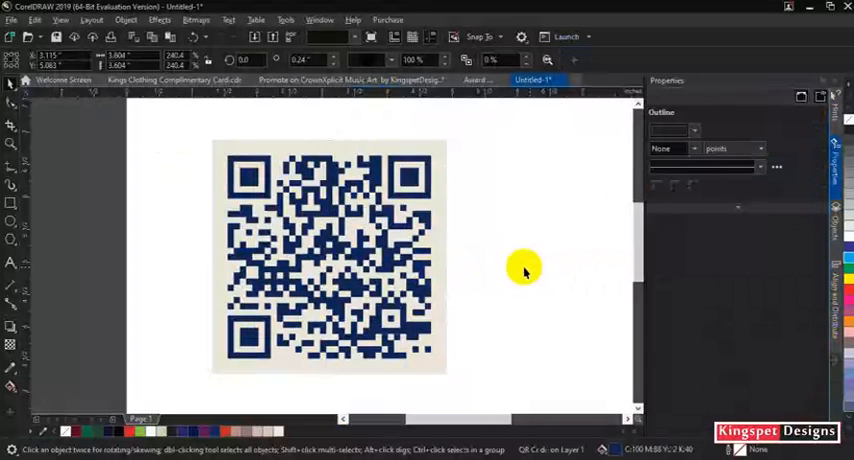
mouse_move(512, 264)
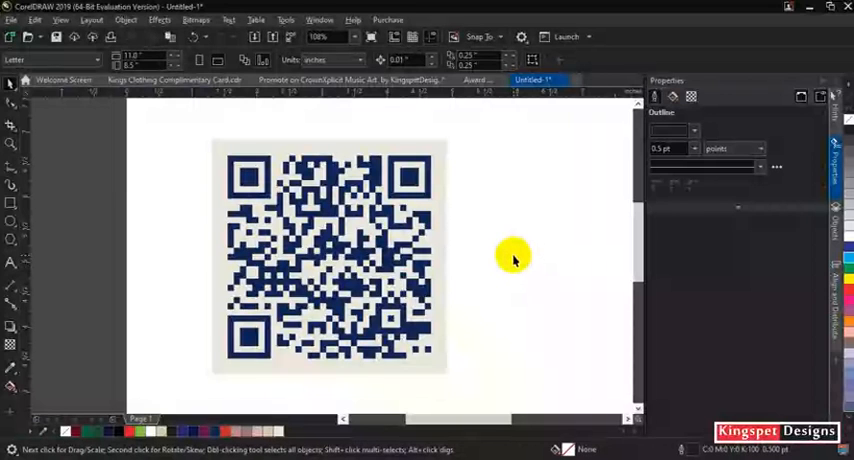
mouse_move(526, 268)
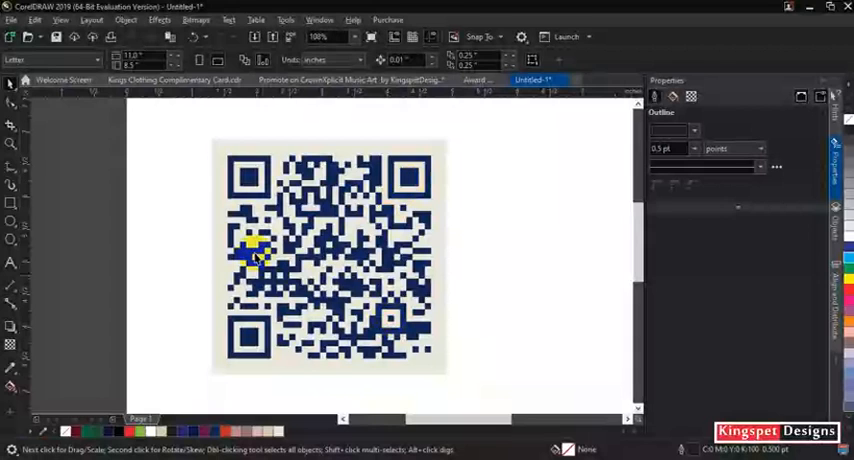
left_click(248, 340)
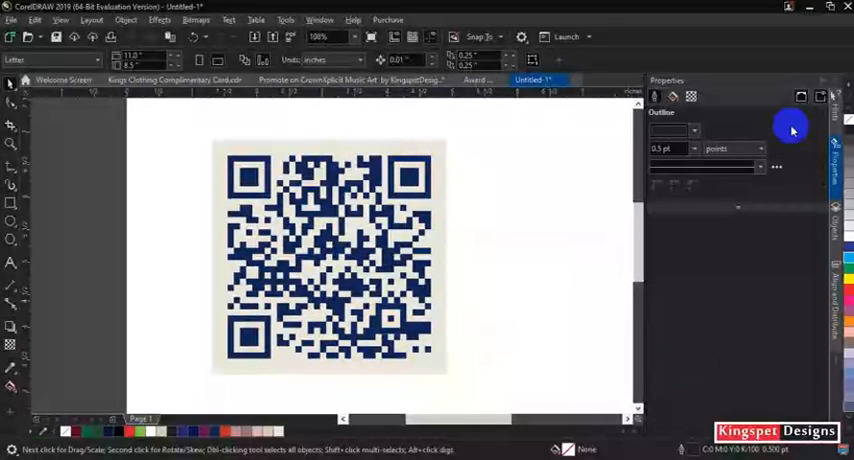
- Select the dark blue QR code and start validating its data in Properties
left_click(332, 256)
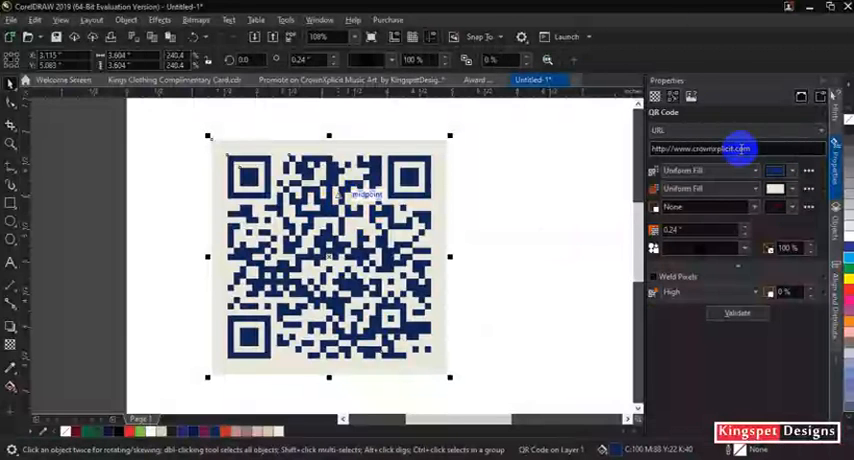
left_click(736, 312)
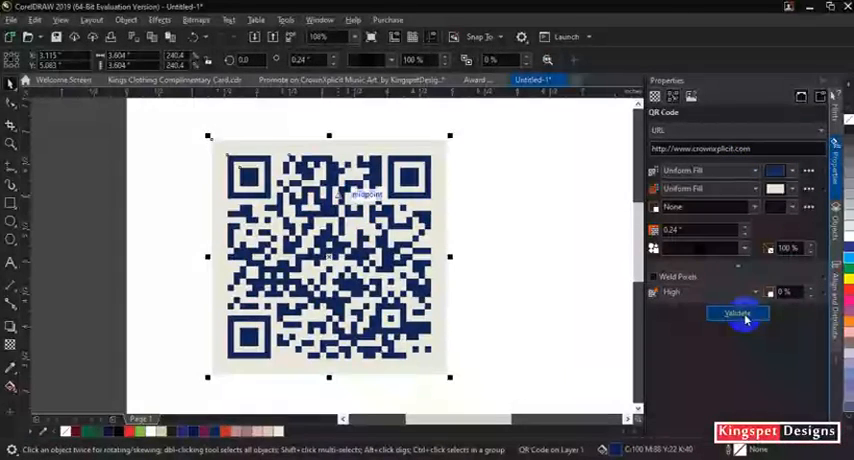
mouse_move(736, 312)
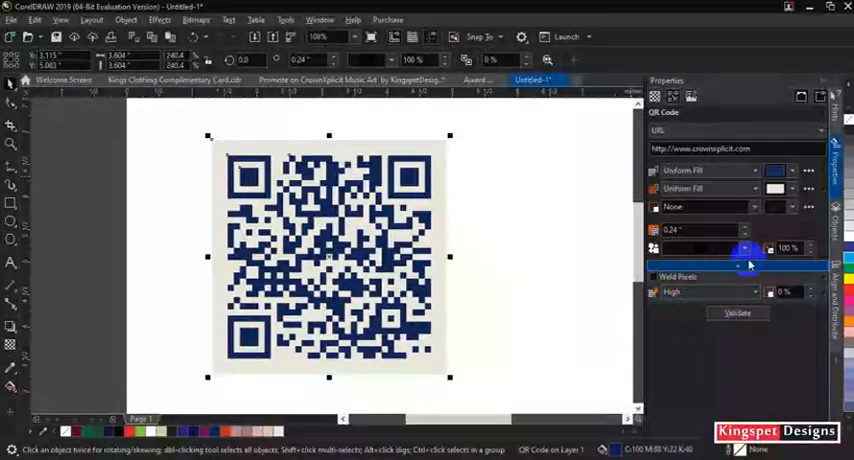
mouse_move(742, 272)
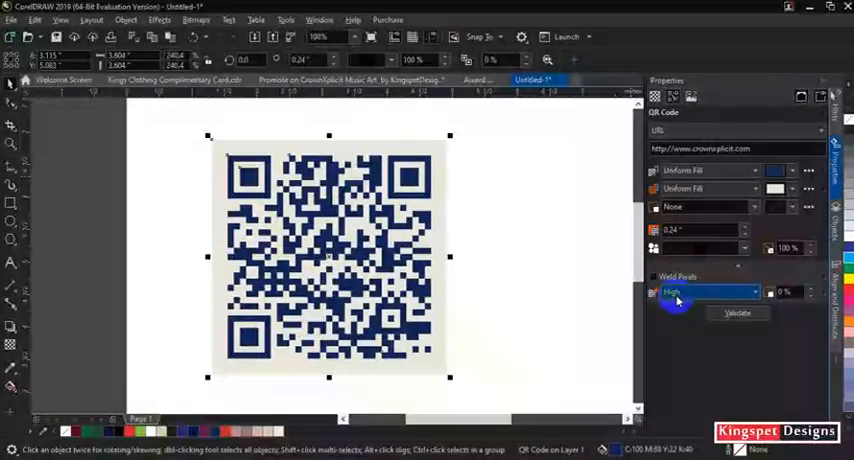
mouse_move(676, 304)
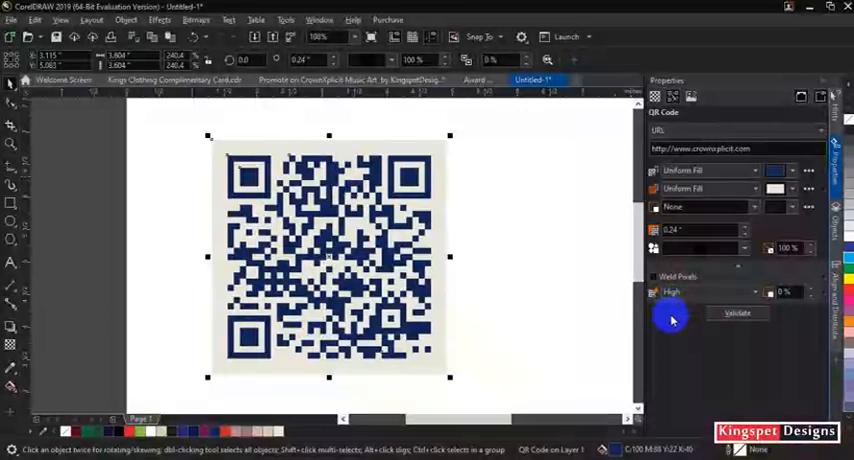
mouse_move(664, 318)
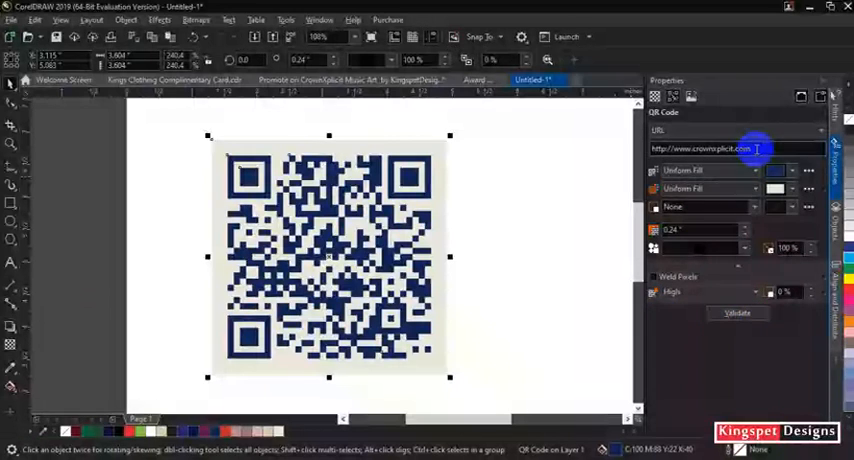
left_click(760, 316)
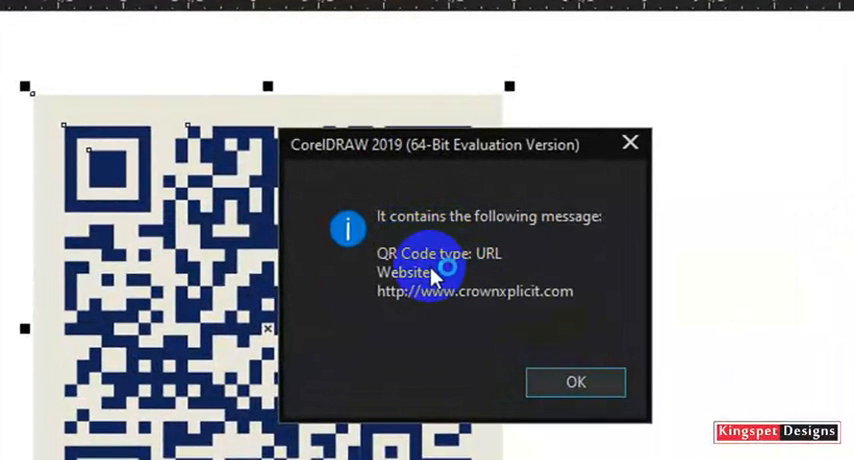
mouse_move(396, 276)
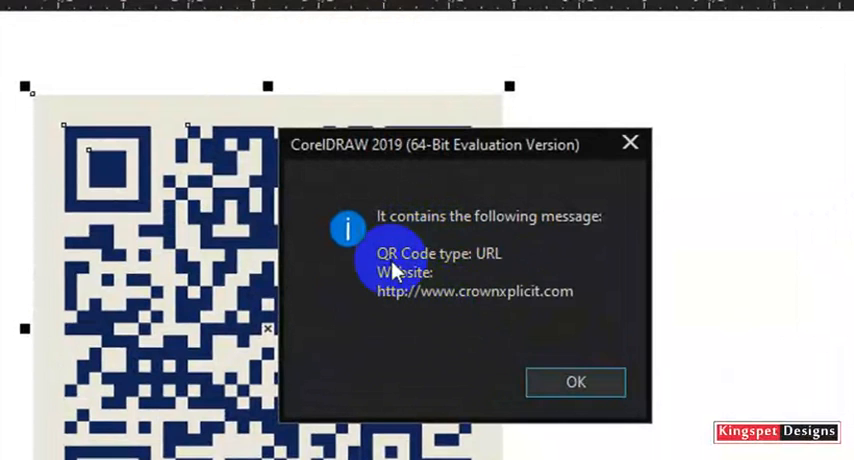
mouse_move(484, 292)
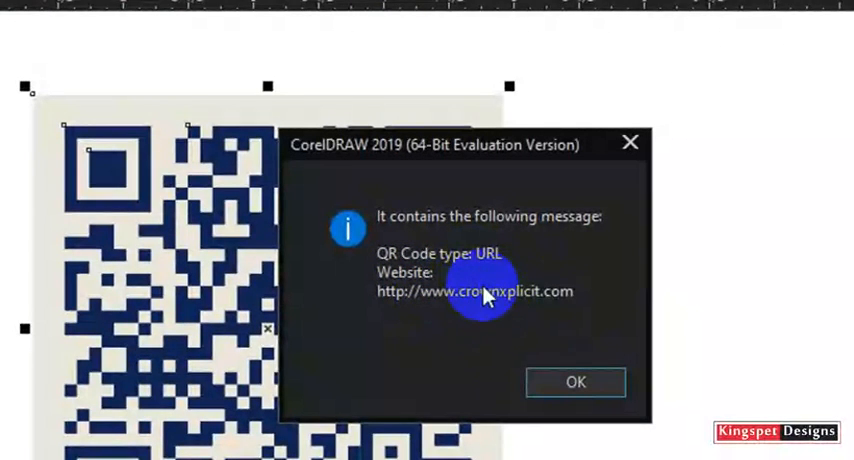
mouse_move(344, 320)
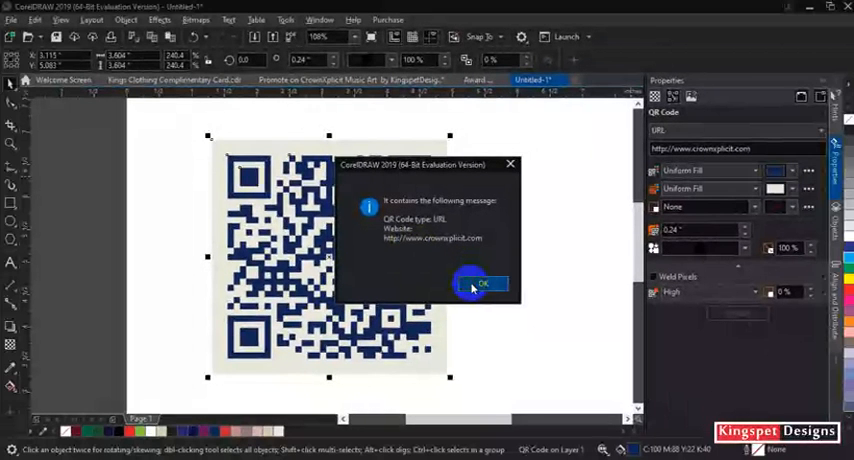
left_click(486, 284)
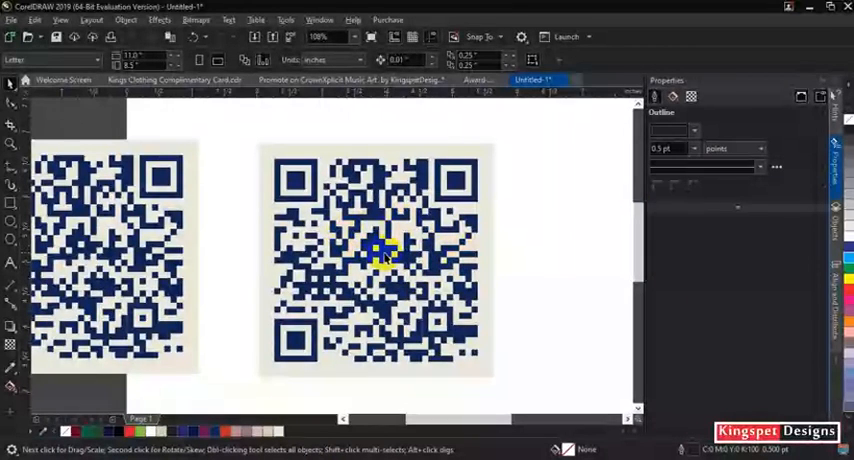
- Select the duplicated QR code and start File > Import for a logo
left_click(380, 256)
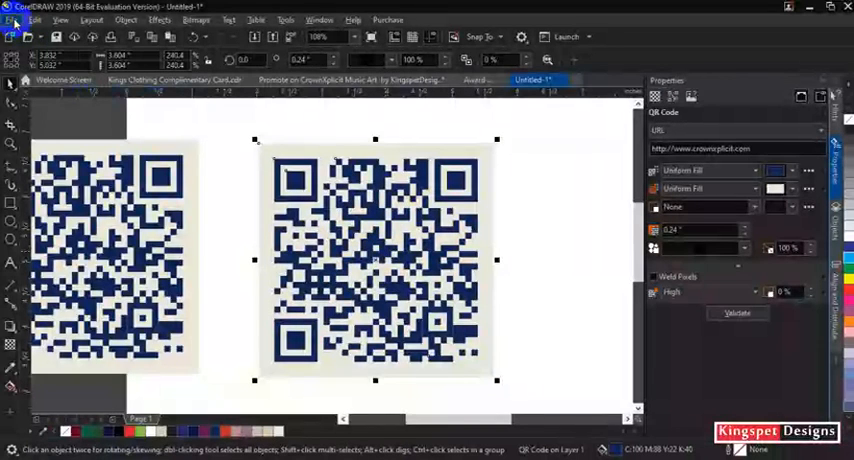
left_click(14, 20)
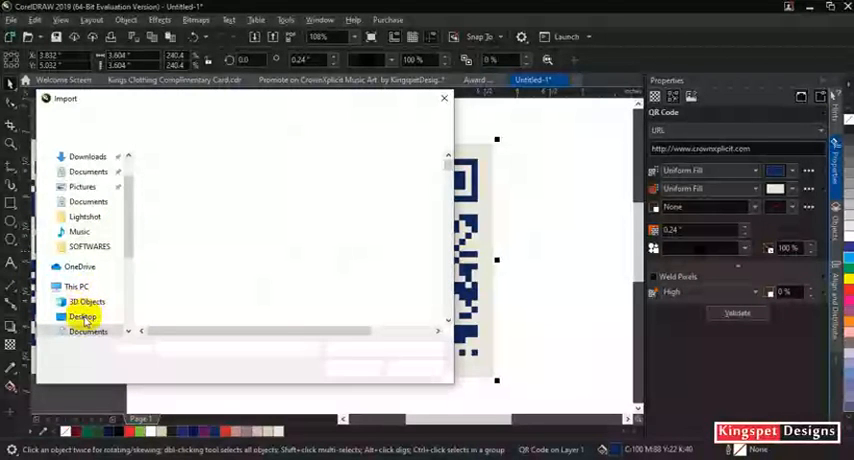
- Import the CrownXplicit logo from the Desktop onto the second QR code
left_click(76, 316)
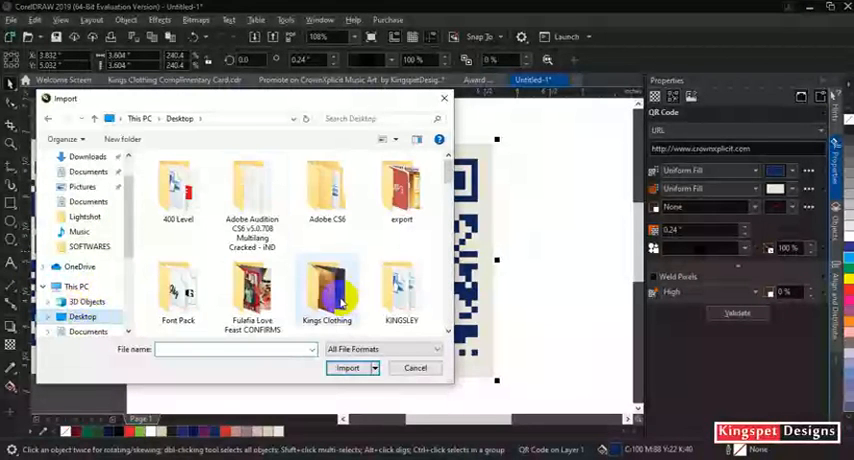
scroll("down", 3)
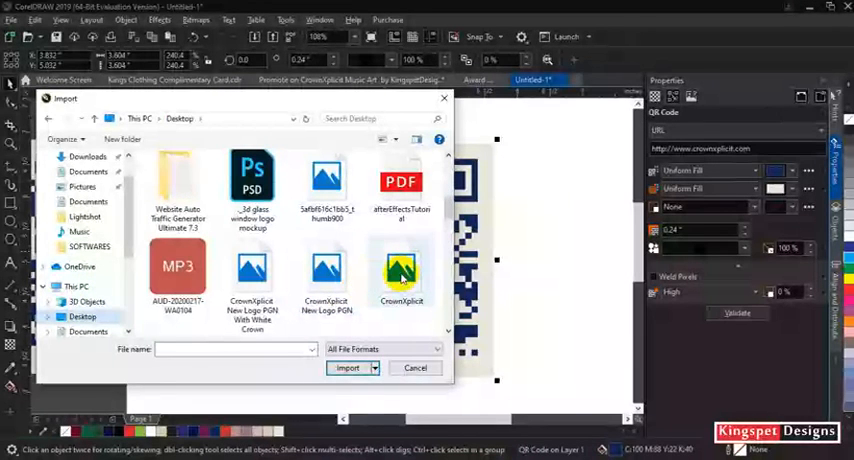
left_click(400, 270)
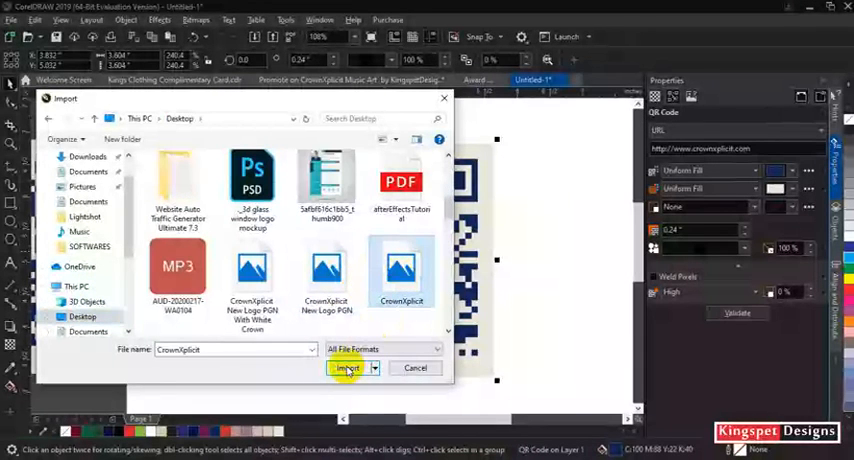
left_click(346, 368)
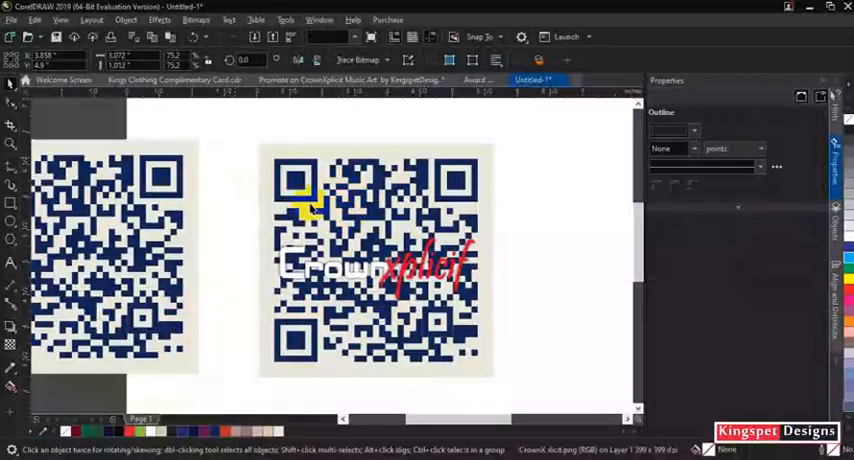
left_click(376, 260)
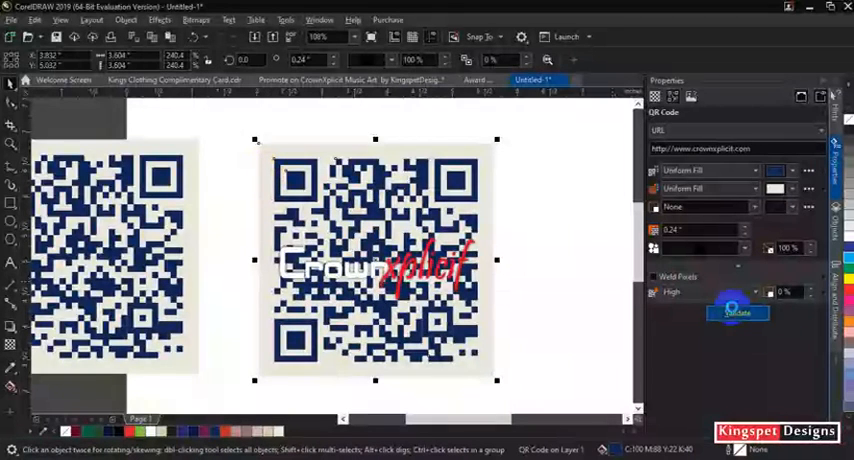
mouse_move(732, 312)
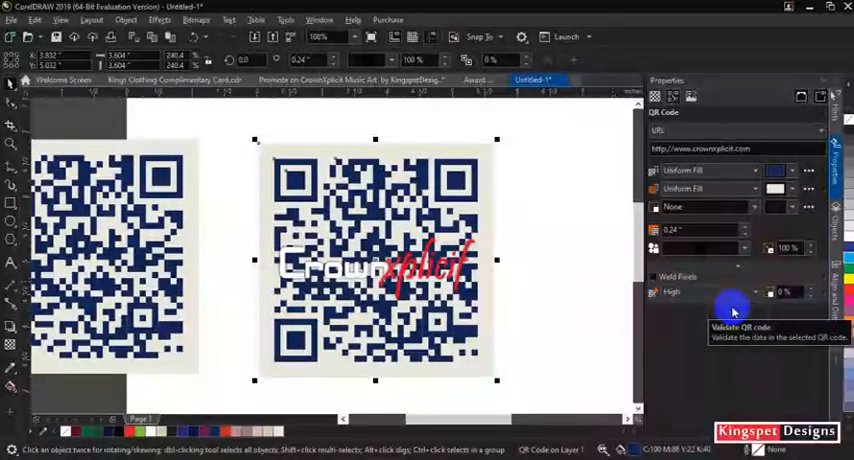
left_click(732, 312)
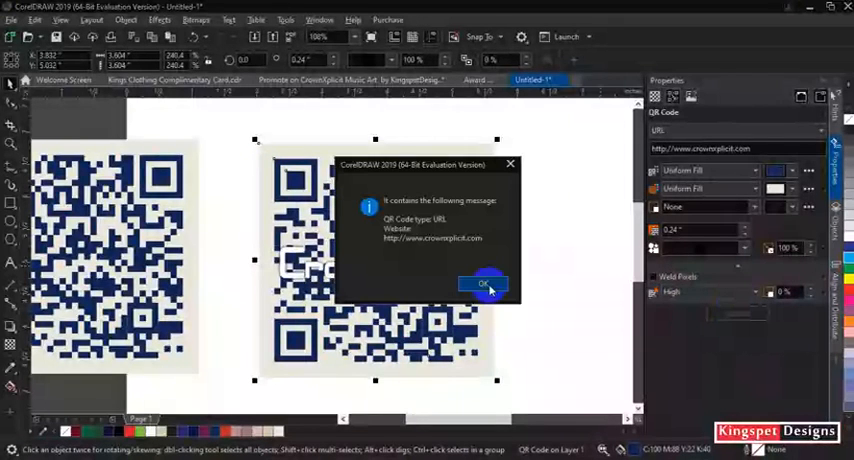
left_click(484, 284)
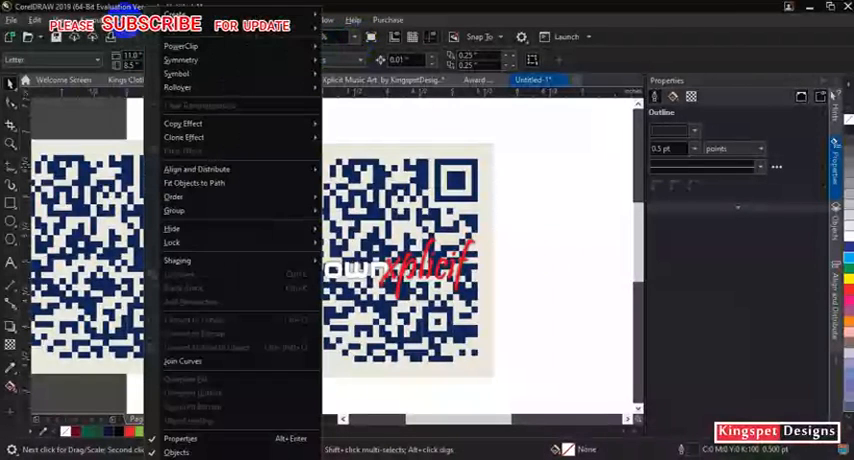
- Re-validate it via Object > Insert > Validate Barcode and dismiss the confirmation
left_click(184, 38)
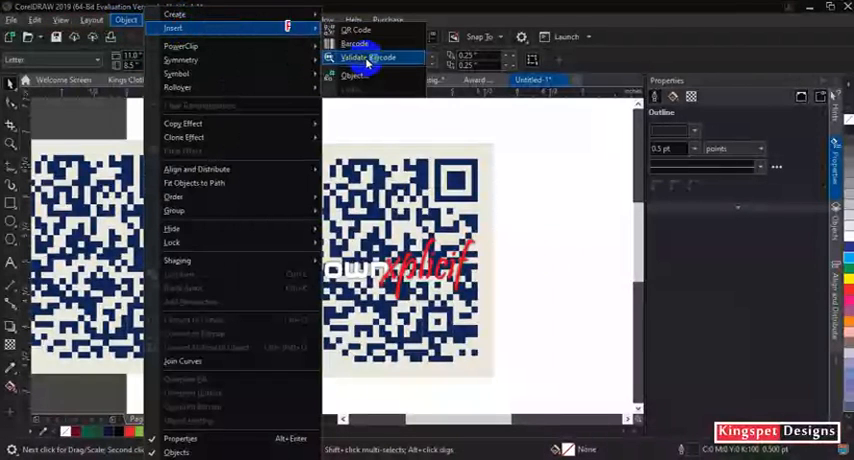
left_click(362, 56)
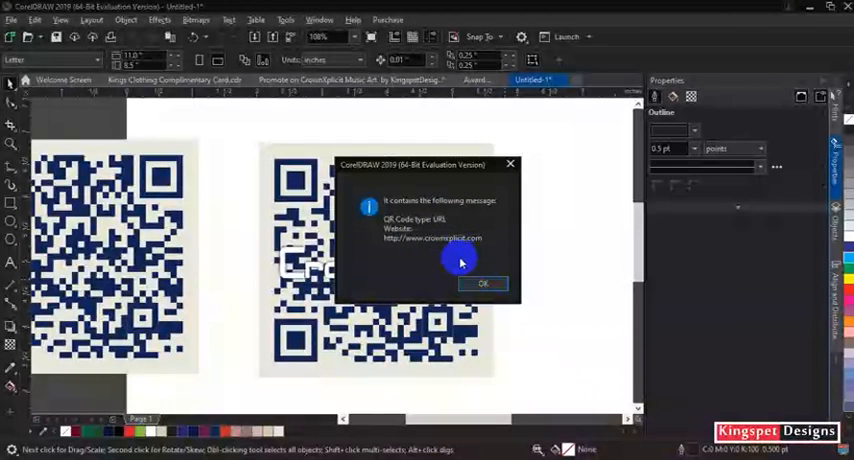
left_click(482, 284)
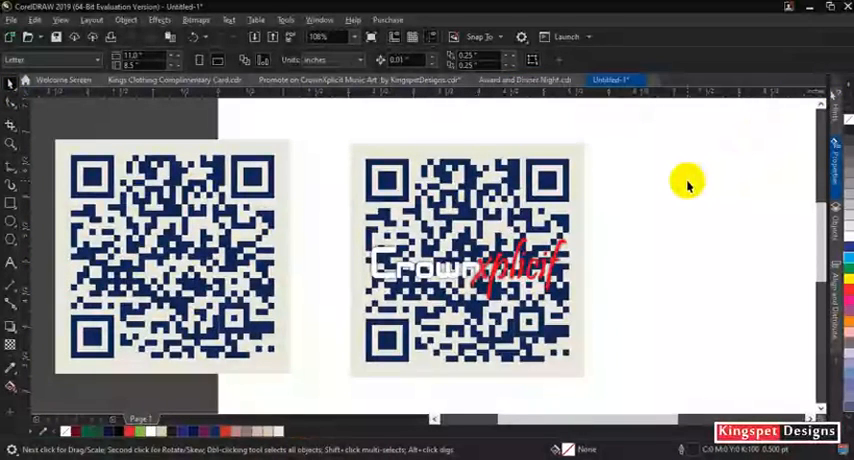
mouse_move(626, 216)
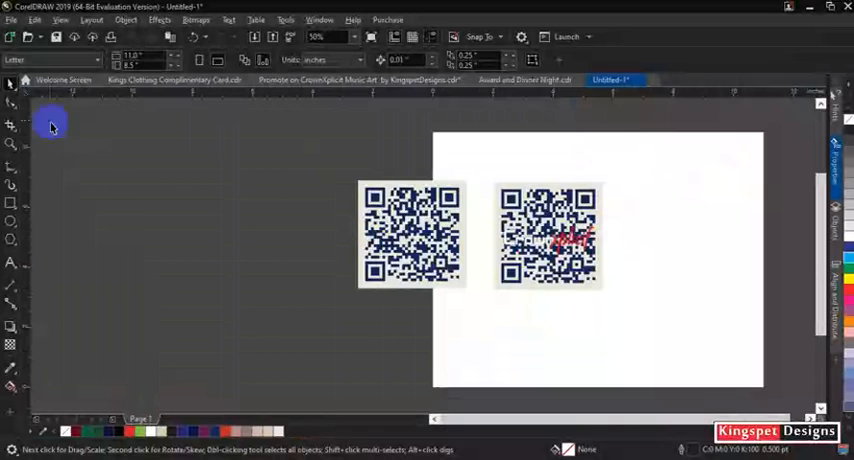
mouse_move(488, 166)
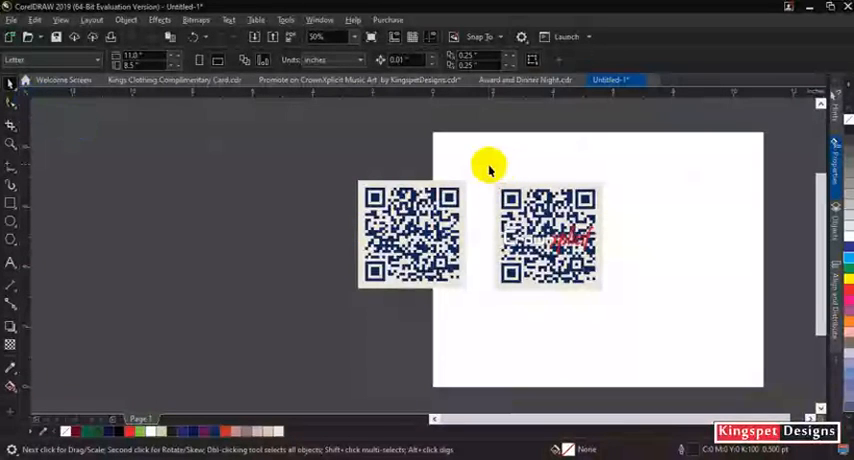
- Close the validation message so both QR codes show on the page
left_click(548, 236)
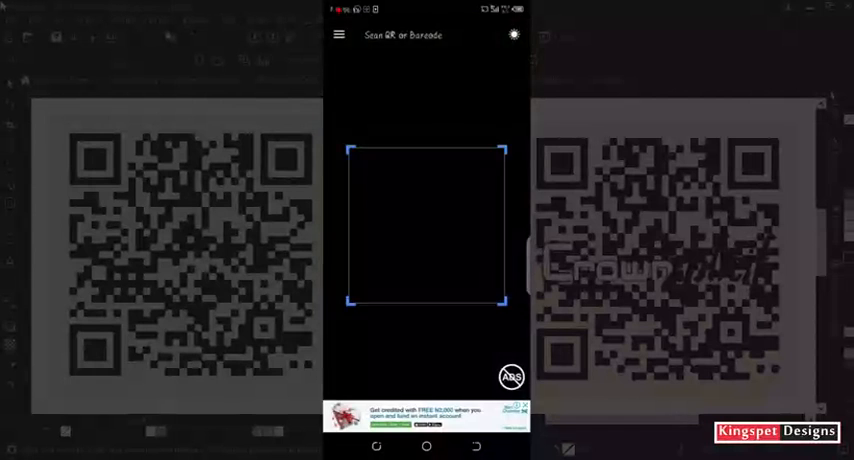
left_click(428, 224)
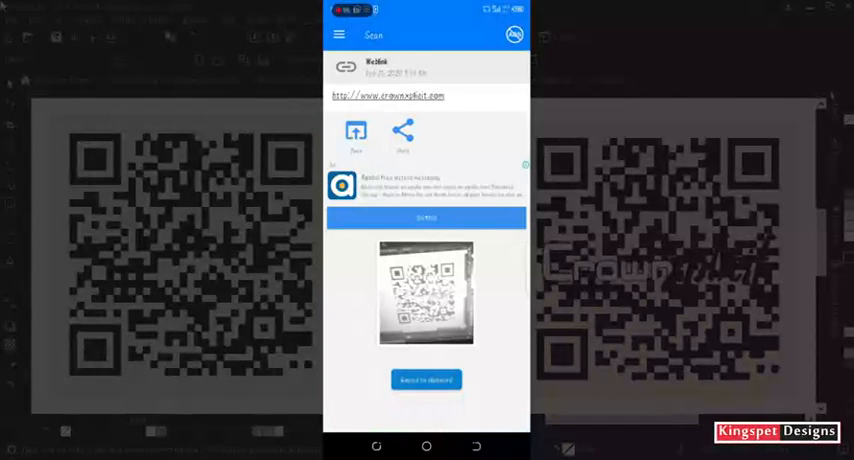